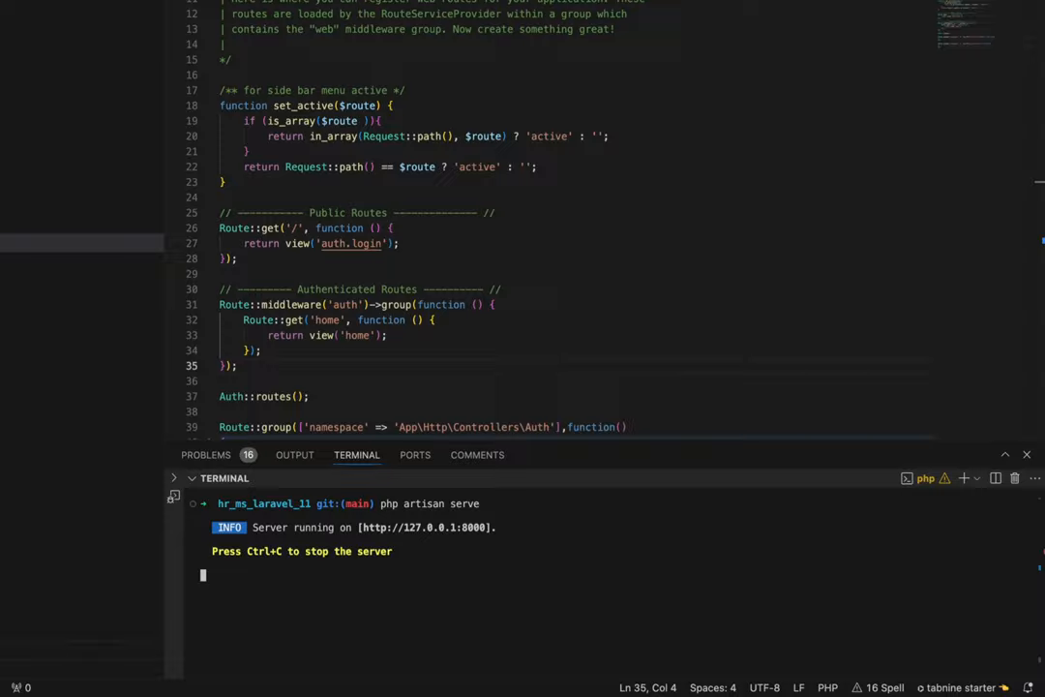
- Reload 127.0.0.1:8000/home in Chrome so the HRMS admin dashboard appears
{"action": "left_click", "coordinate": [15, 67]}
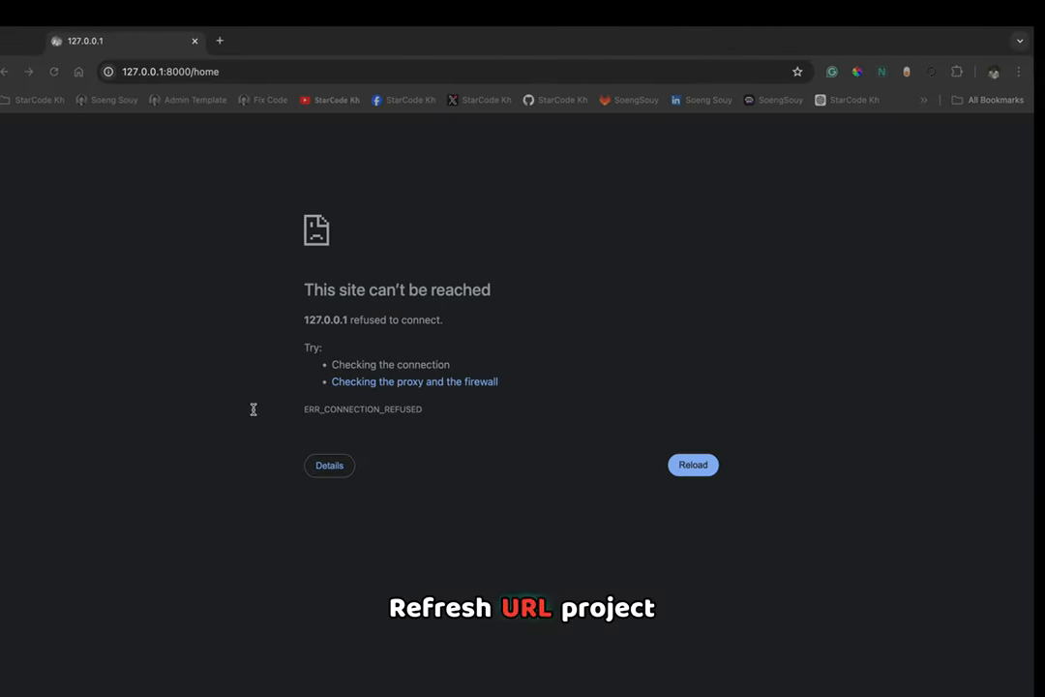
{"action": "left_click", "coordinate": [693, 465]}
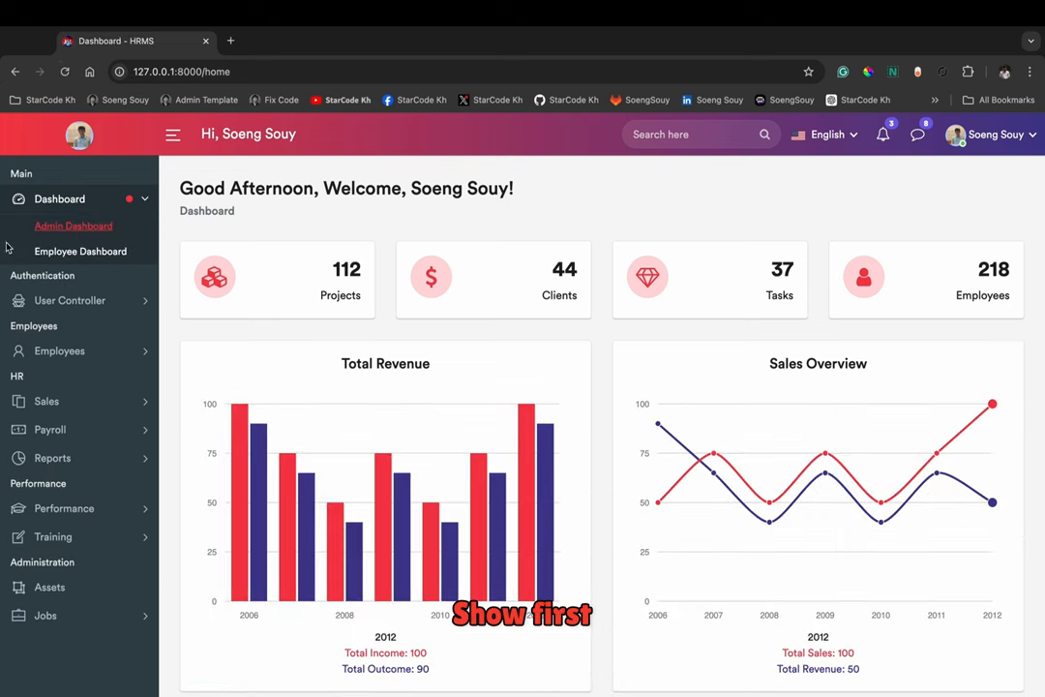
{"action": "left_click", "coordinate": [81, 251]}
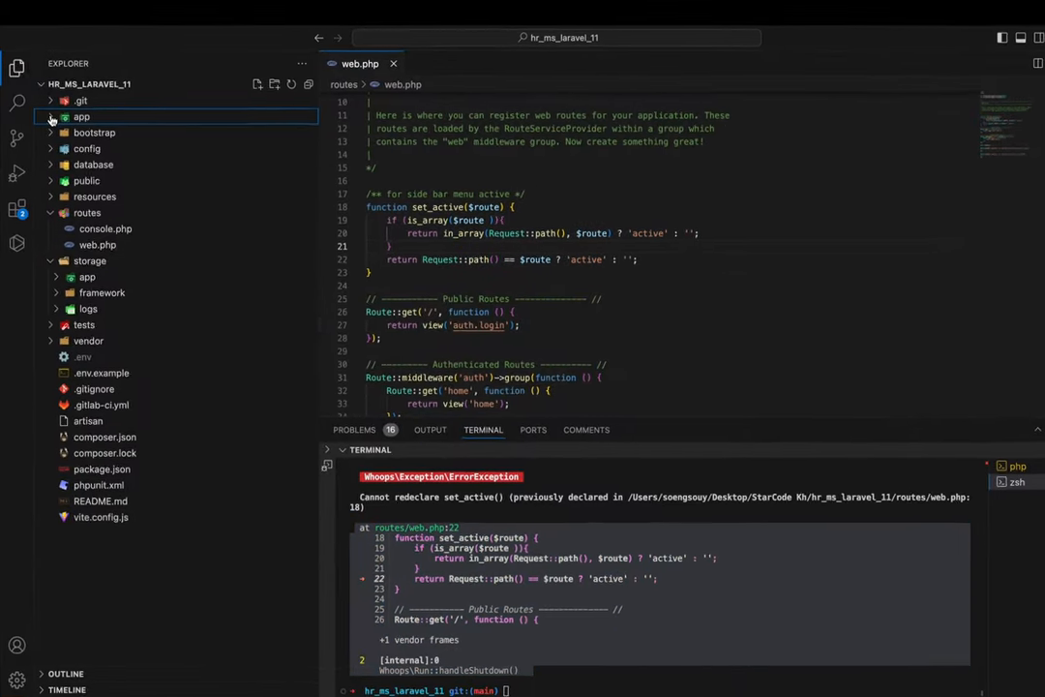
- Create a Helper folder under app and start a new file inside it
{"action": "left_click", "coordinate": [480, 104]}
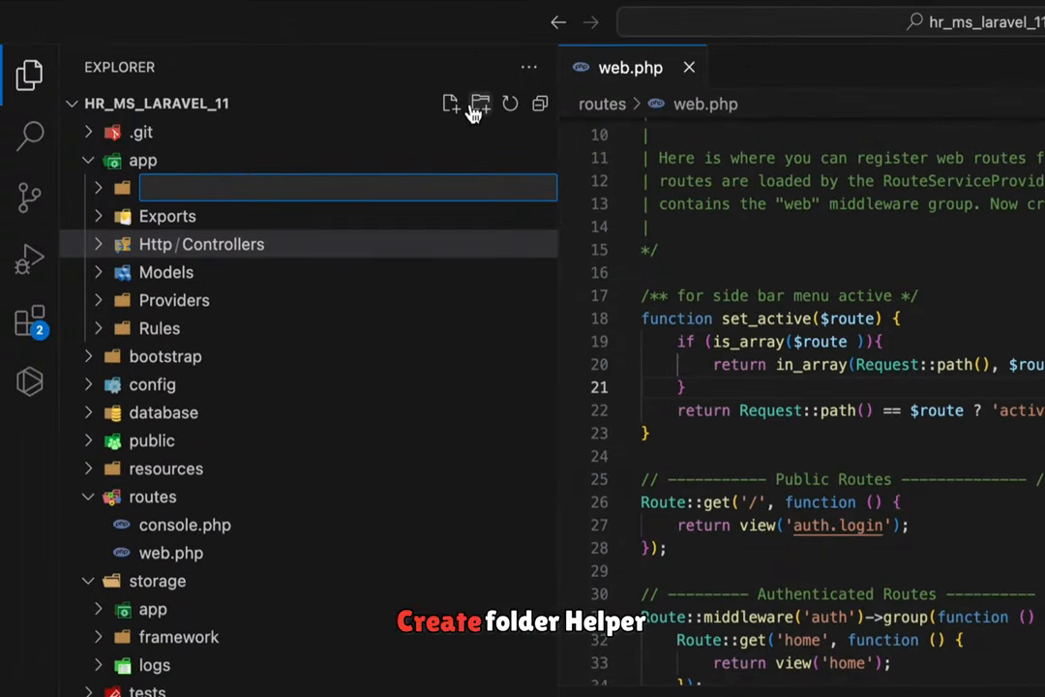
{"action": "type", "text": "Helper"}
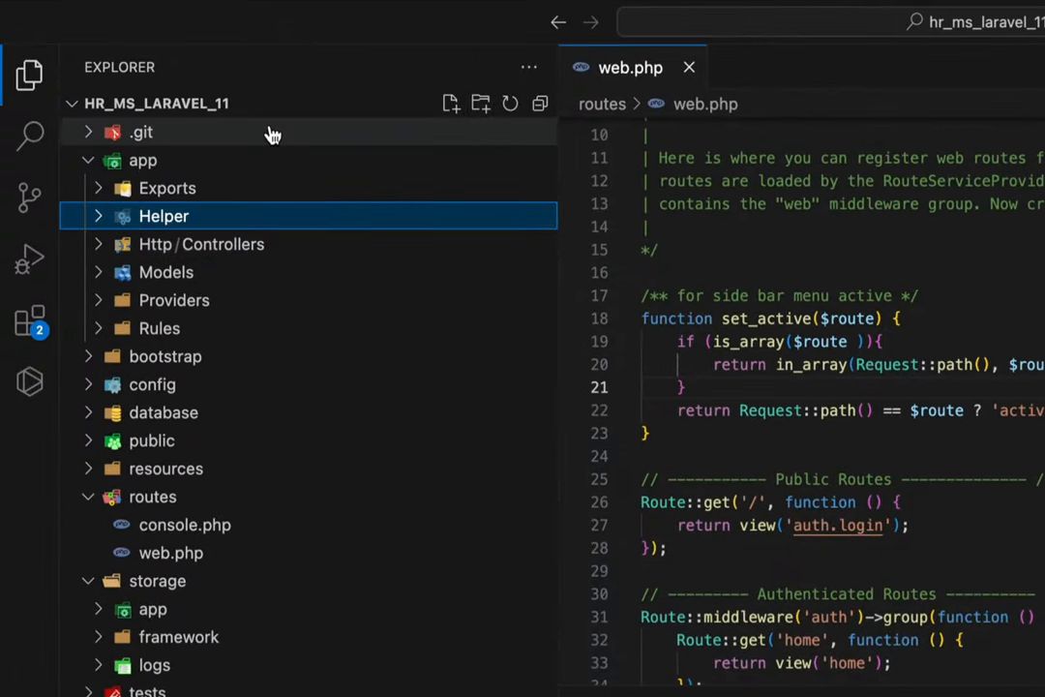
{"action": "mouse_move", "coordinate": [203, 187]}
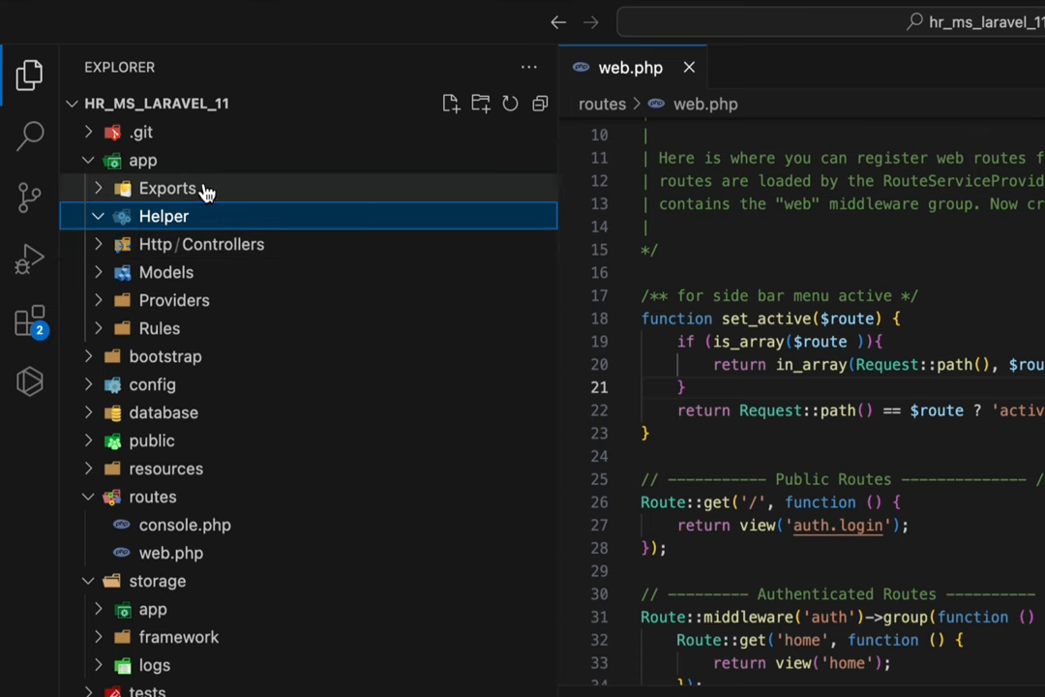
{"action": "left_click", "coordinate": [450, 103]}
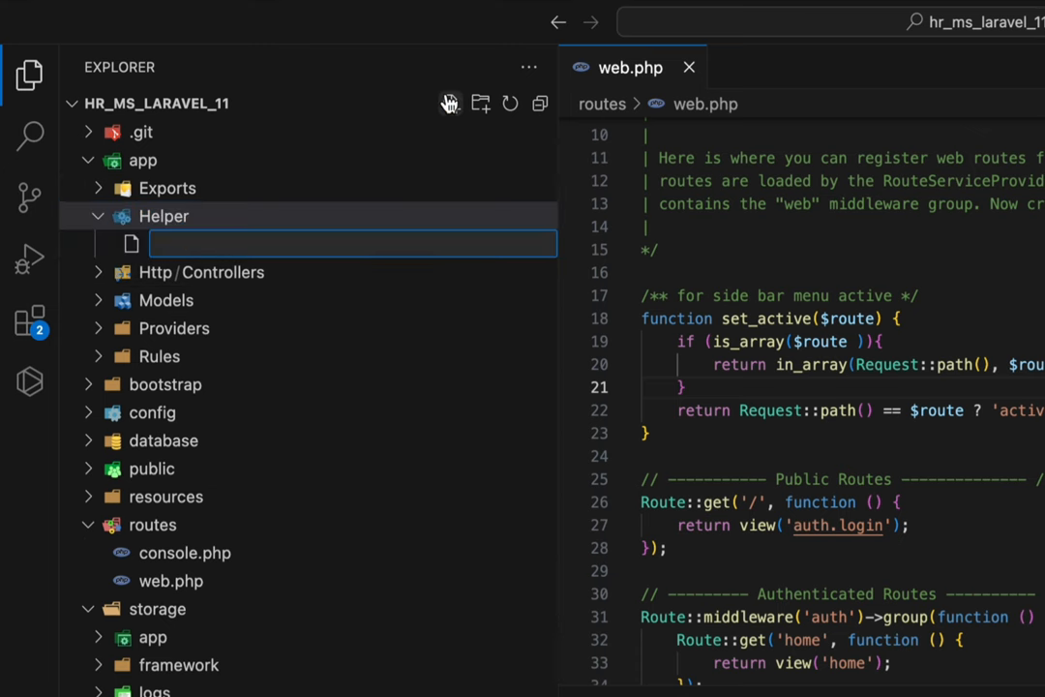
- Name the new file in app/Helper as the helpers PHP file
{"action": "type", "text": "her"}
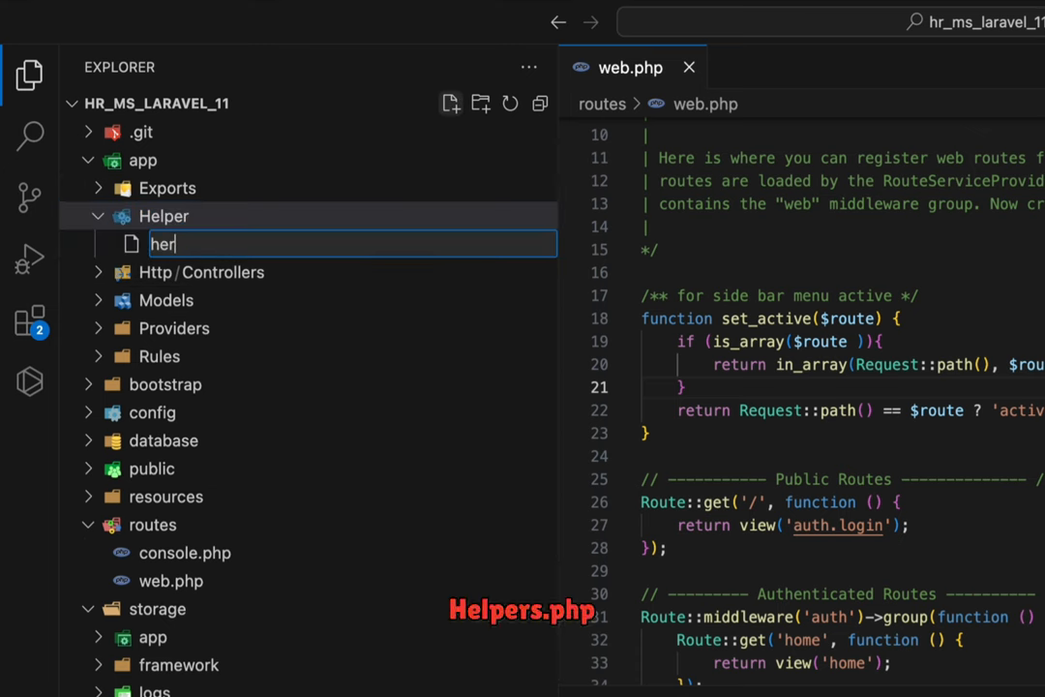
{"action": "type", "text": "l"}
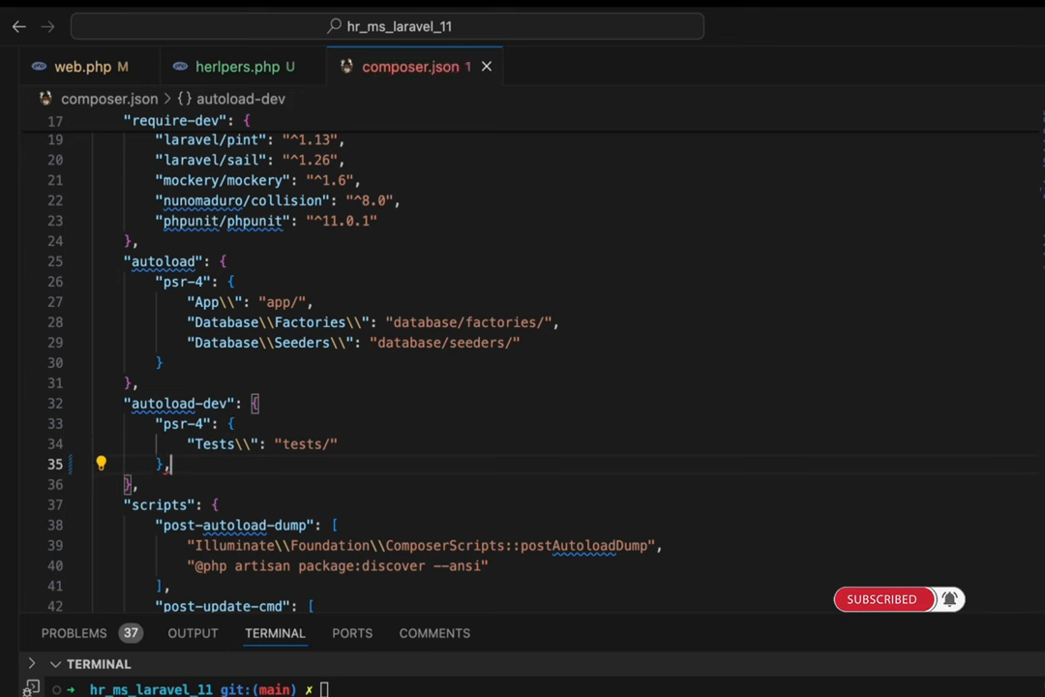
- Add a "files": [] entry after the psr-4 block in composer.json's autoload-dev
{"action": "type", "text": "\"\""}
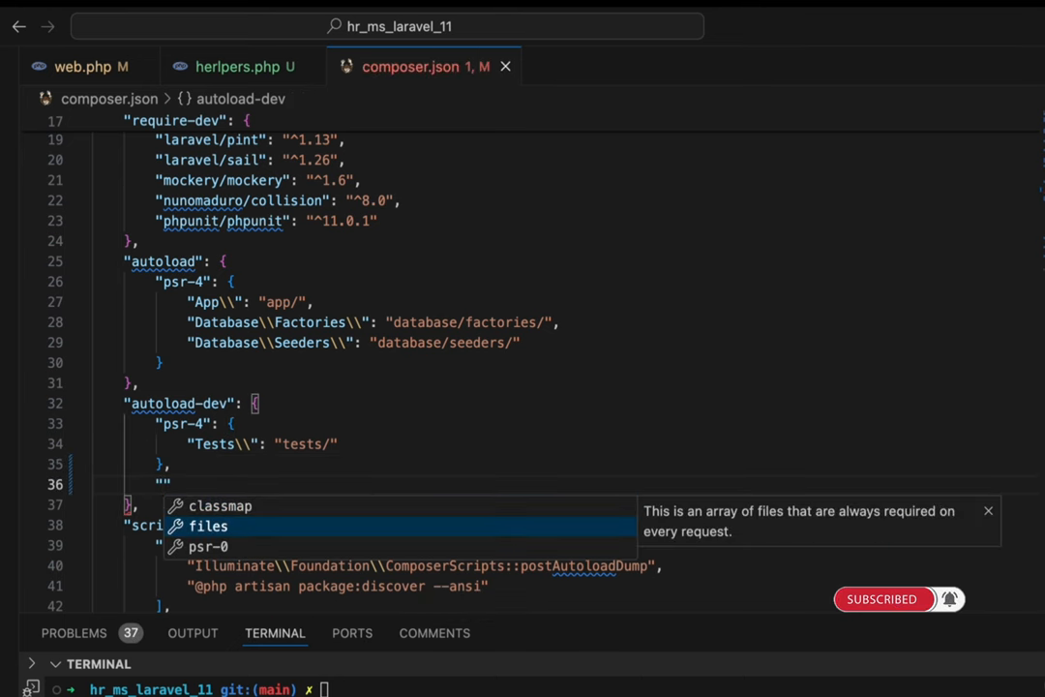
{"action": "left_click", "coordinate": [208, 526]}
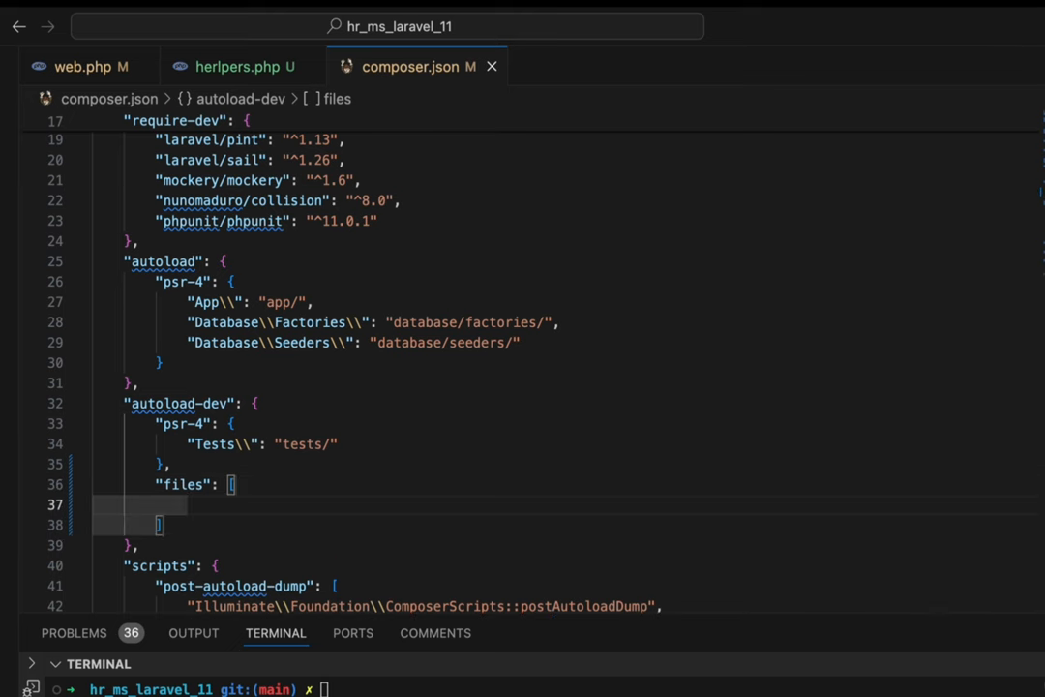
{"action": "type", "text": "\"app/src/"}
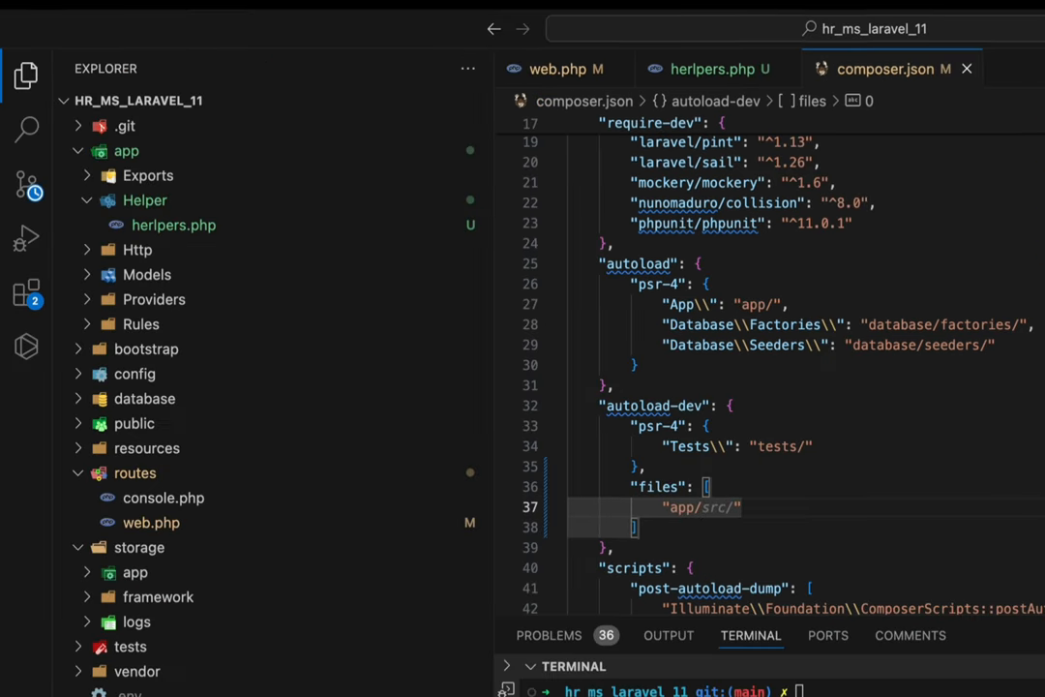
- Point the files array at app/Helper/helpers.php and save composer.json
{"action": "type", "text": "H"}
{"action": "left_click", "coordinate": [774, 689]}
{"action": "type", "text": "compo"}
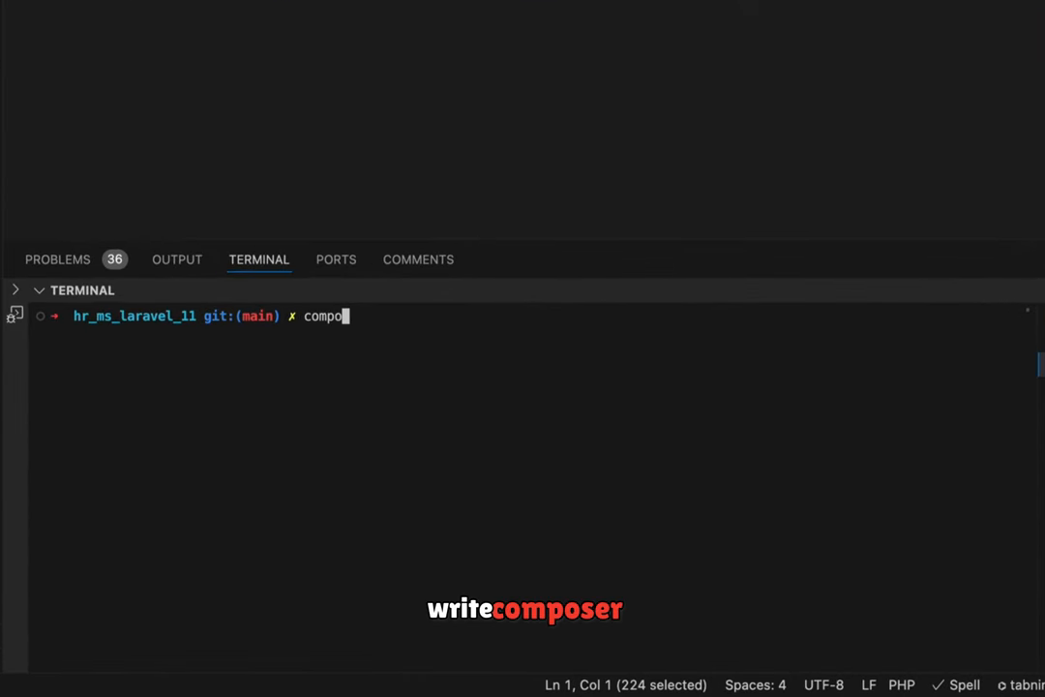
- Run composer dump-autoload in the terminal, reload the home page, and return to web.php
{"action": "type", "text": "ser"}
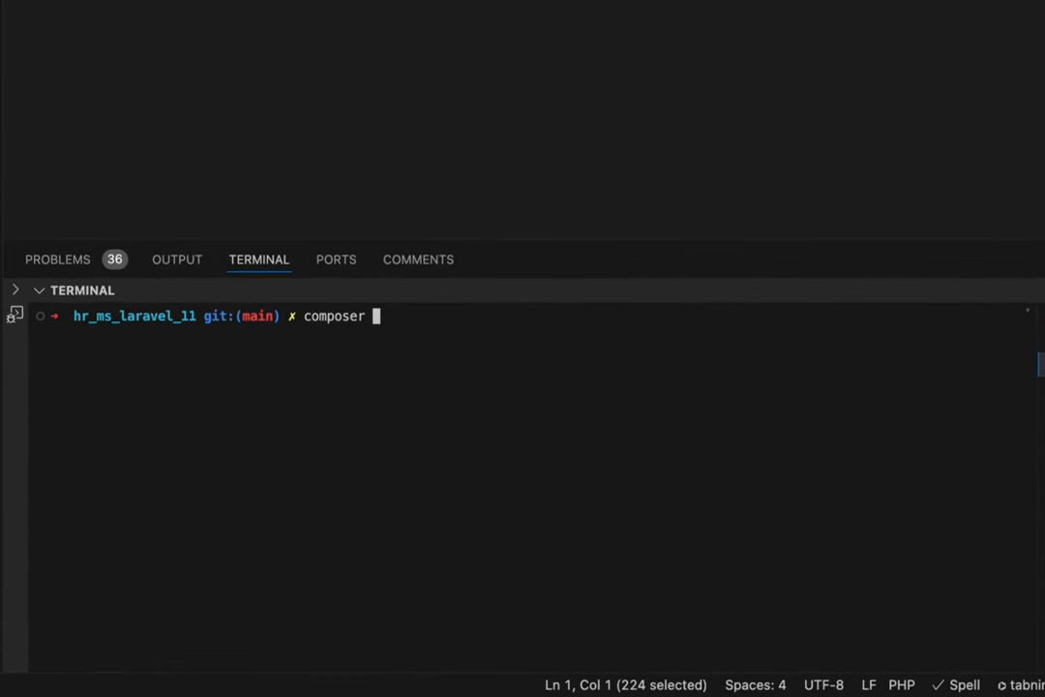
{"action": "type", "text": "dump"}
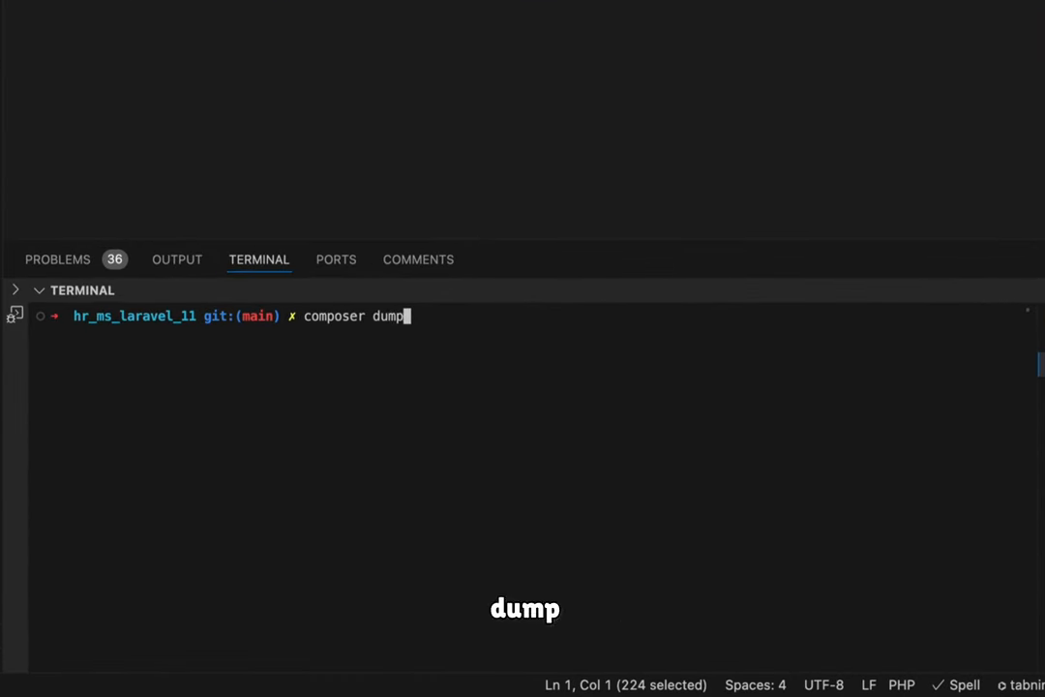
{"action": "type", "text": "-autolao"}
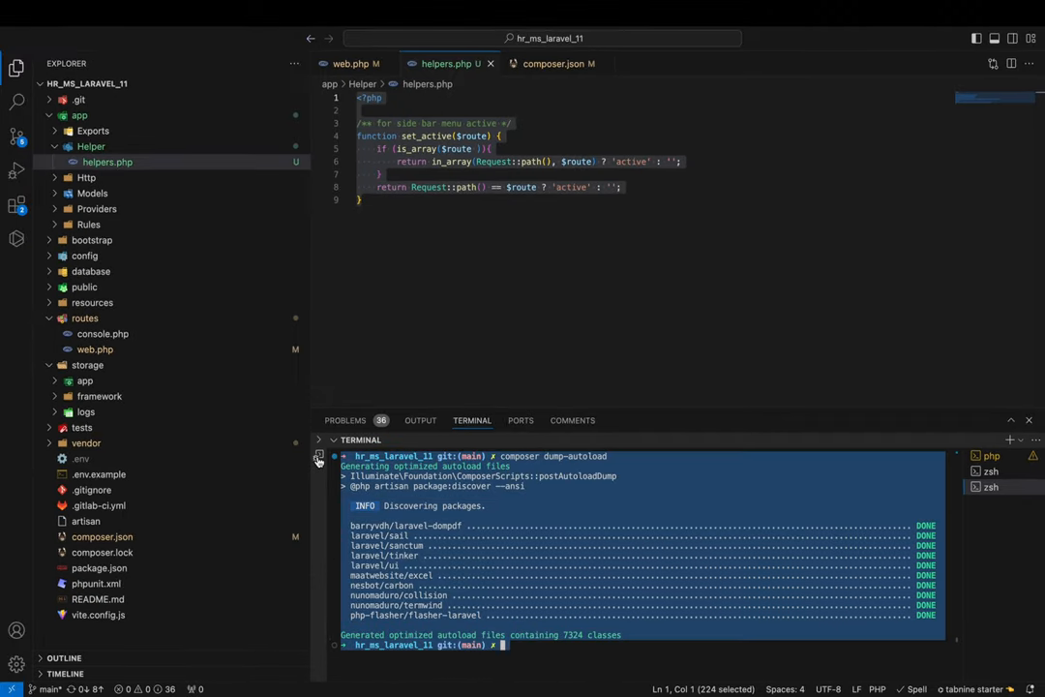
{"action": "mouse_move", "coordinate": [271, 406]}
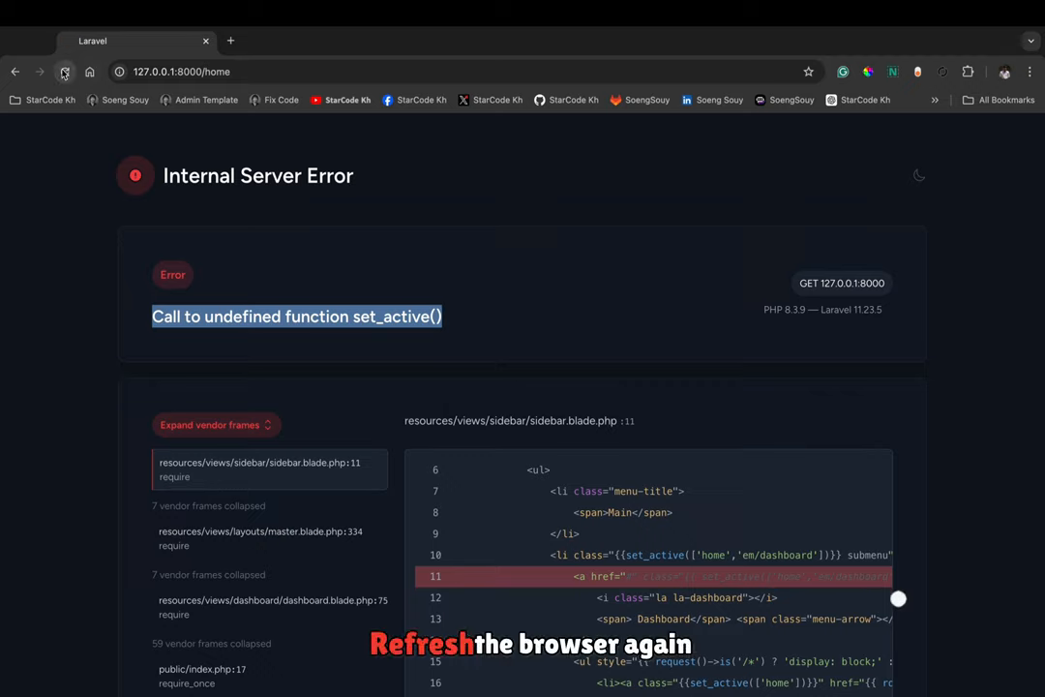
{"action": "left_click", "coordinate": [64, 71]}
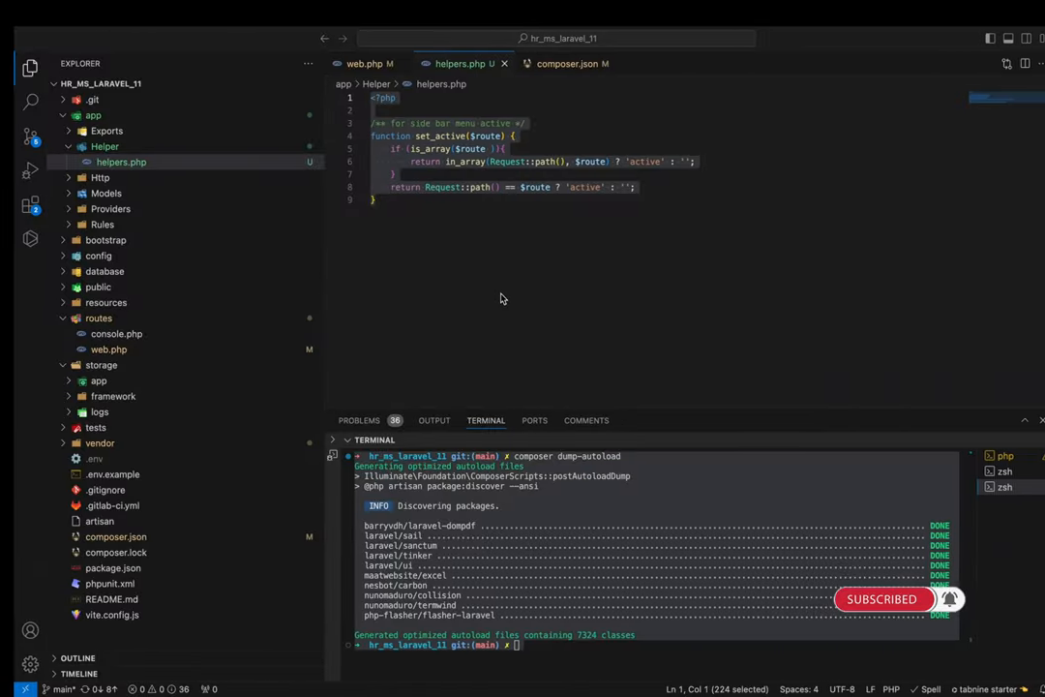
{"action": "left_click", "coordinate": [348, 64]}
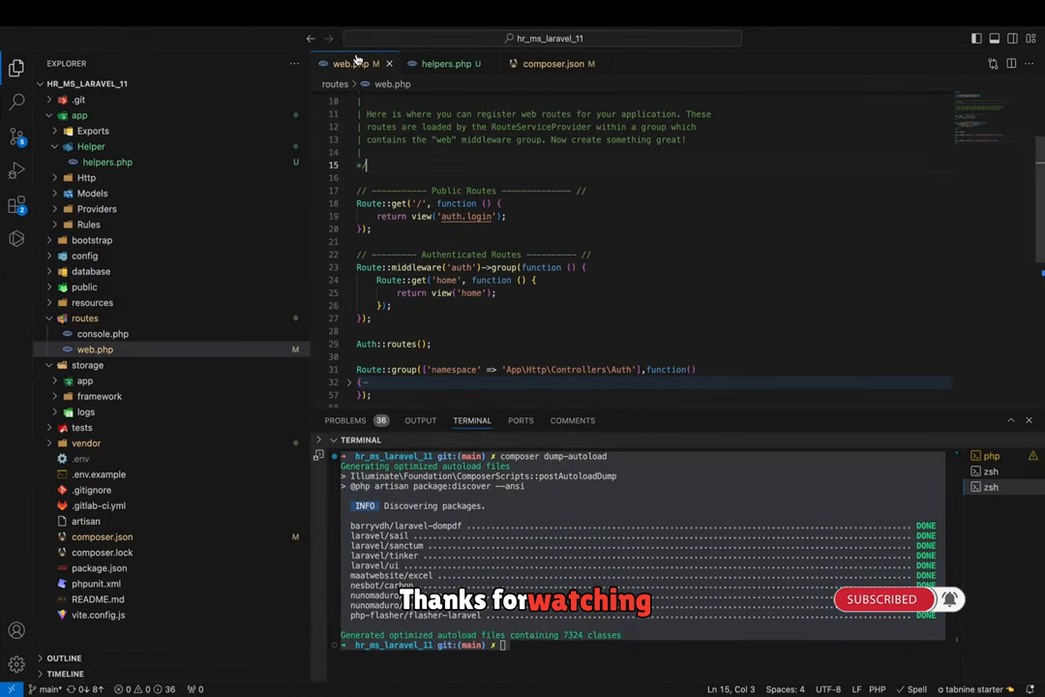